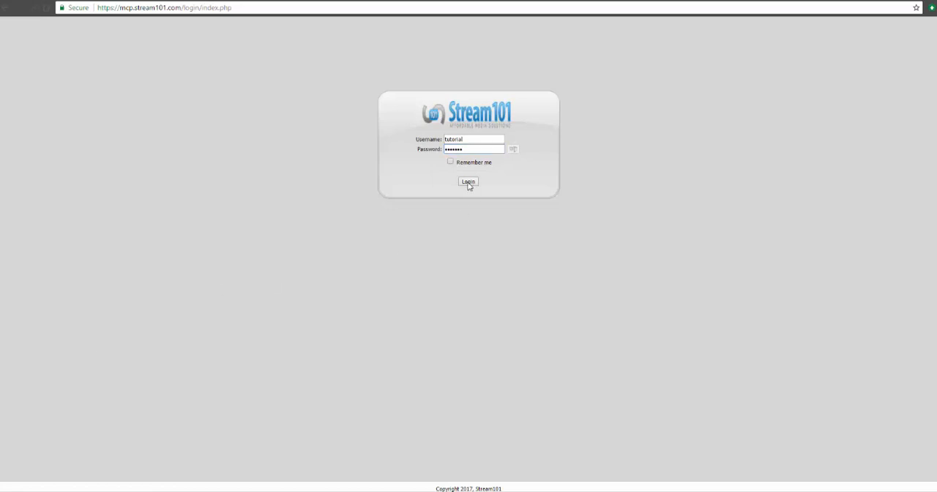
Log in to the Stream101 station account with the entered username and password
{"action": "left_click", "coordinate": [469, 181]}
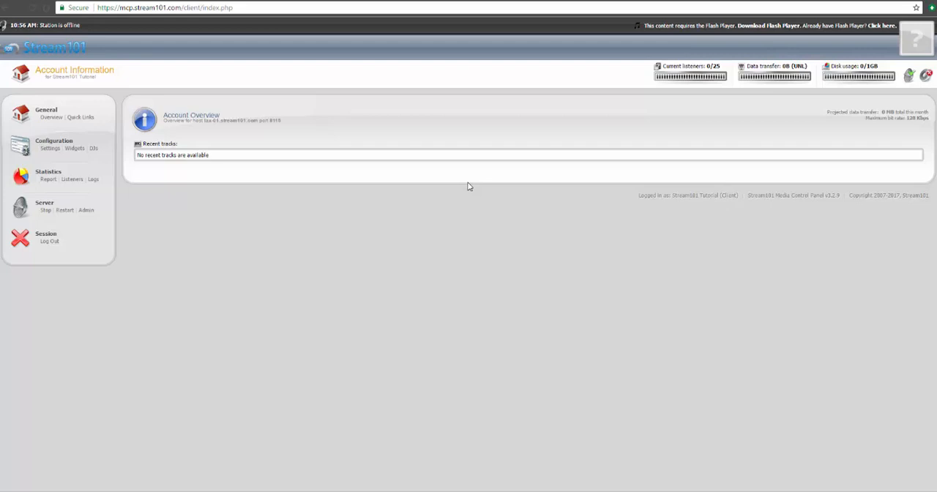
{"action": "mouse_move", "coordinate": [690, 76]}
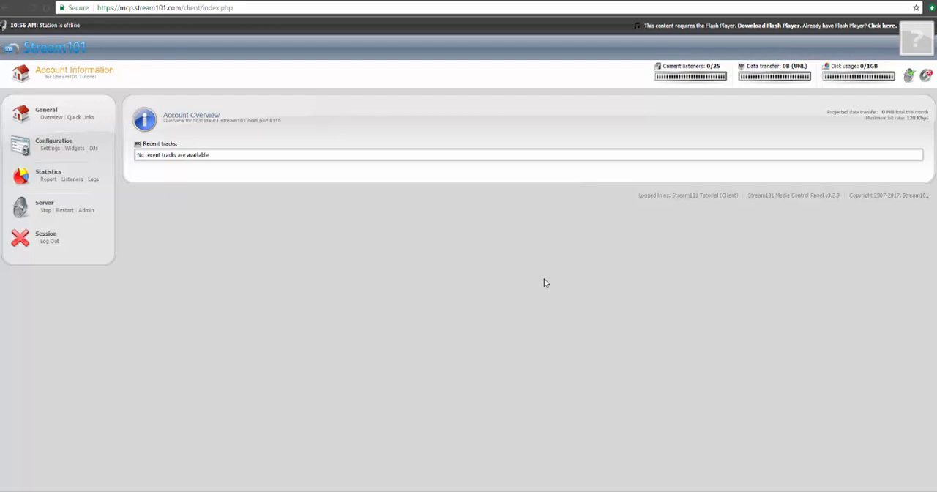
{"action": "mouse_move", "coordinate": [536, 286]}
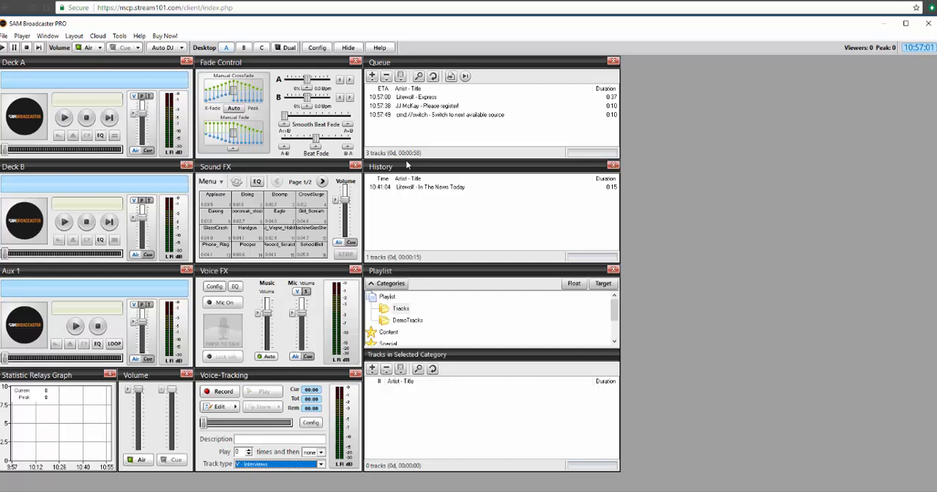
Add a new encoder in Broadcast Control, choosing the MP3 (LAME_ENC) plugin
{"action": "left_click", "coordinate": [243, 47]}
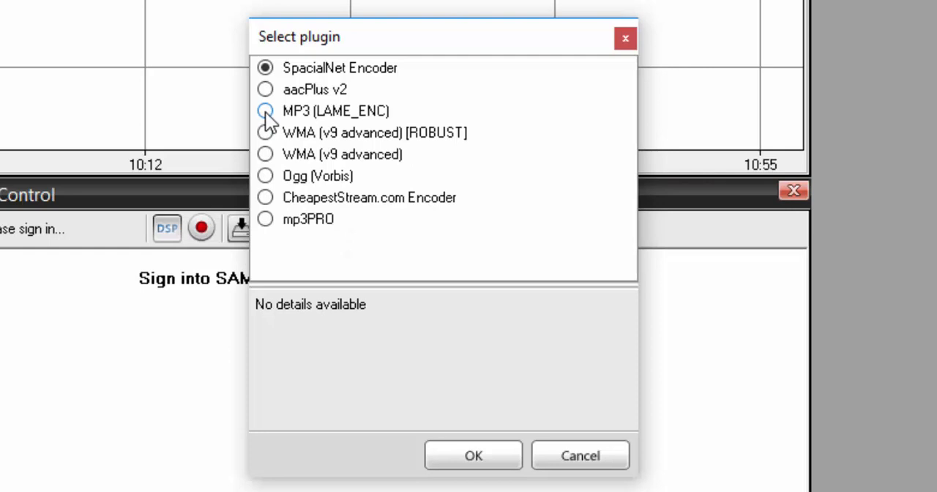
{"action": "left_click", "coordinate": [265, 112]}
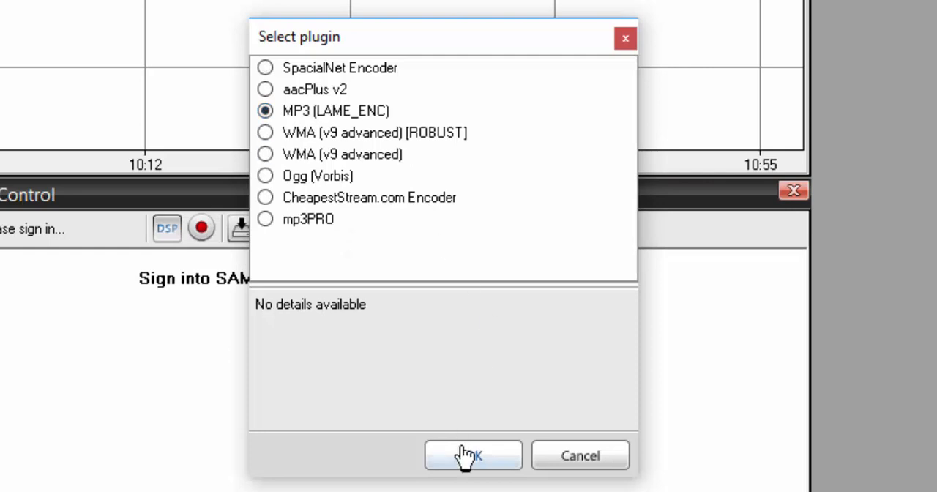
{"action": "left_click", "coordinate": [473, 455]}
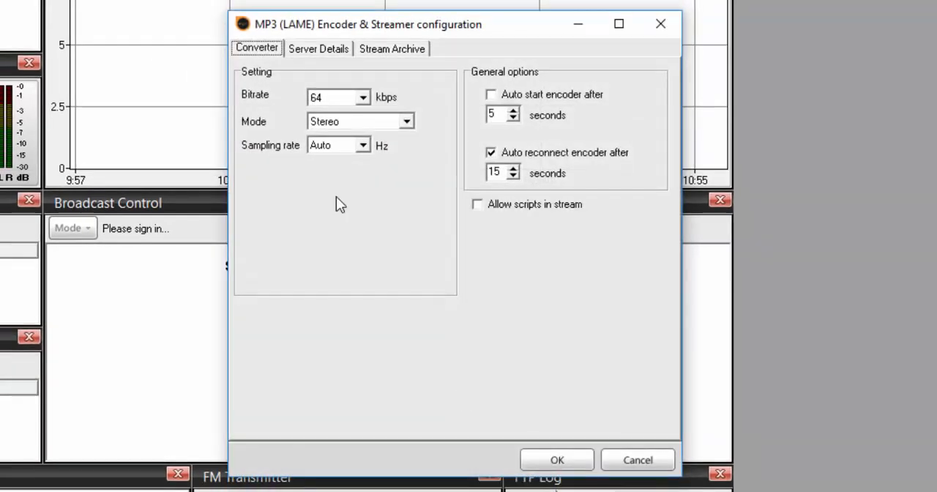
{"action": "mouse_move", "coordinate": [359, 214]}
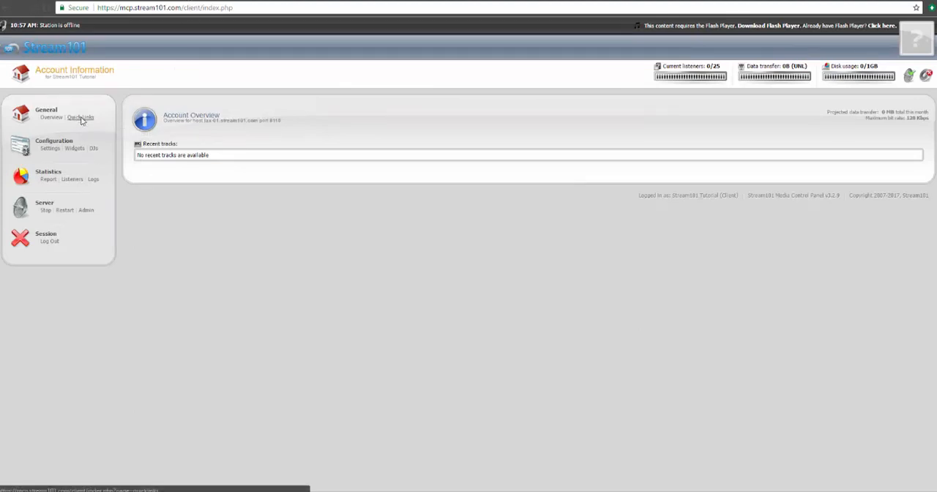
Show Quick Links with the server hostname, SHOUTcast v2 port 8115 and 128 kbps maximum
{"action": "left_click", "coordinate": [80, 117]}
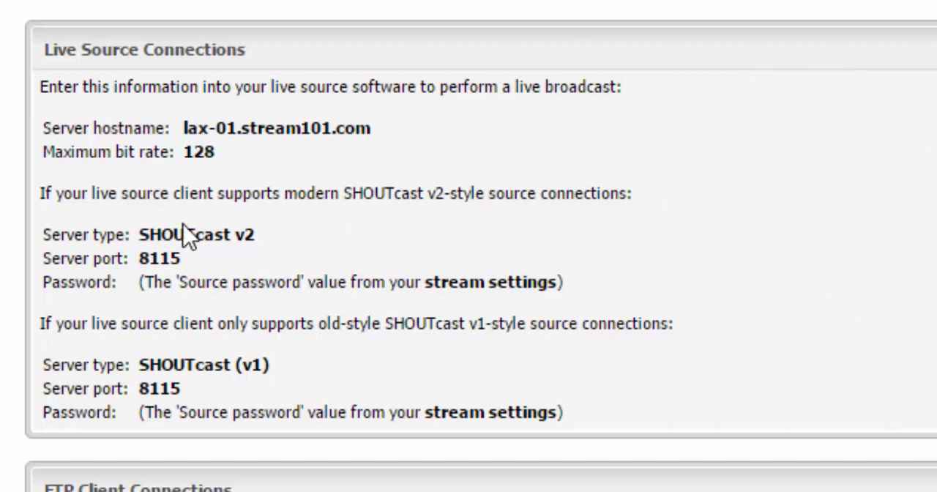
{"action": "mouse_move", "coordinate": [246, 196]}
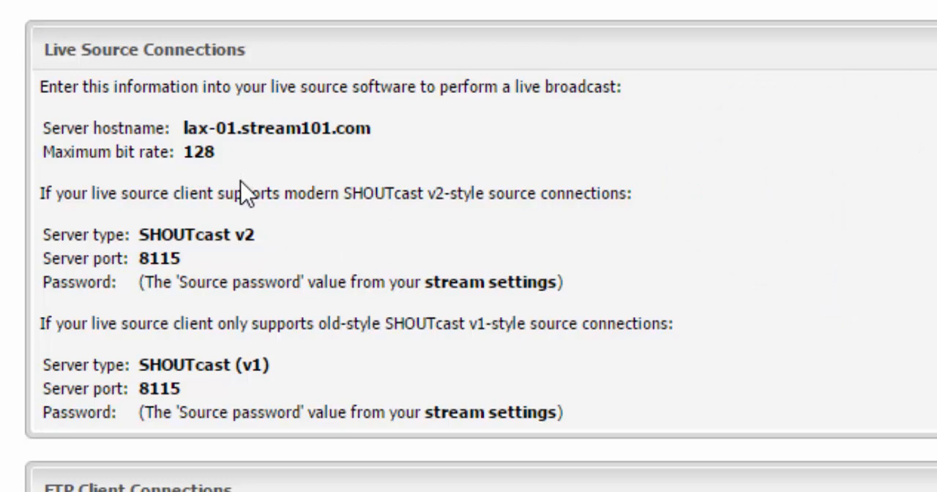
{"action": "mouse_move", "coordinate": [407, 237]}
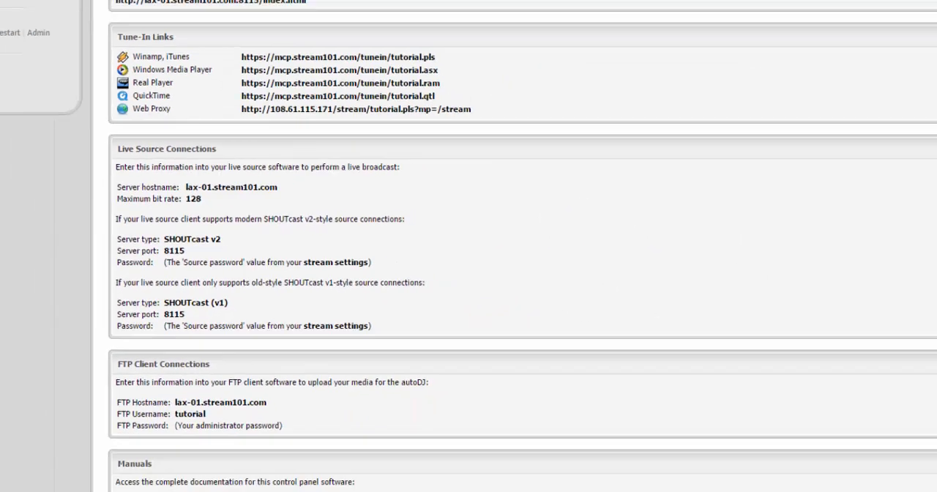
Choose a 128 kbps bitrate and enable auto-start encoder after 5 seconds
{"action": "left_click", "coordinate": [368, 85]}
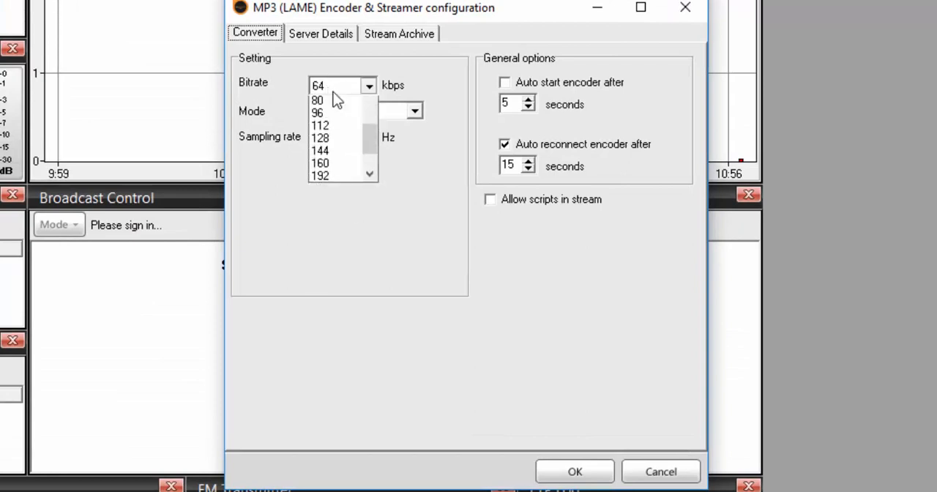
{"action": "left_click", "coordinate": [319, 138]}
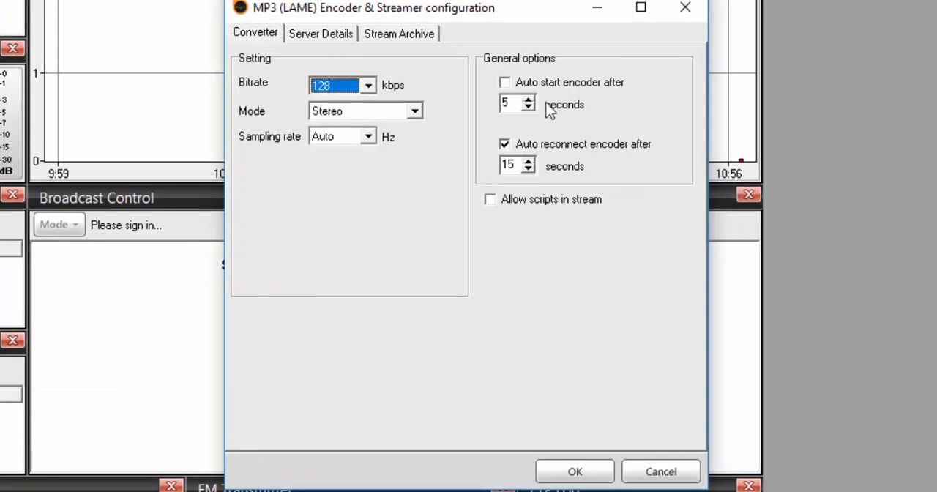
{"action": "left_click", "coordinate": [503, 82]}
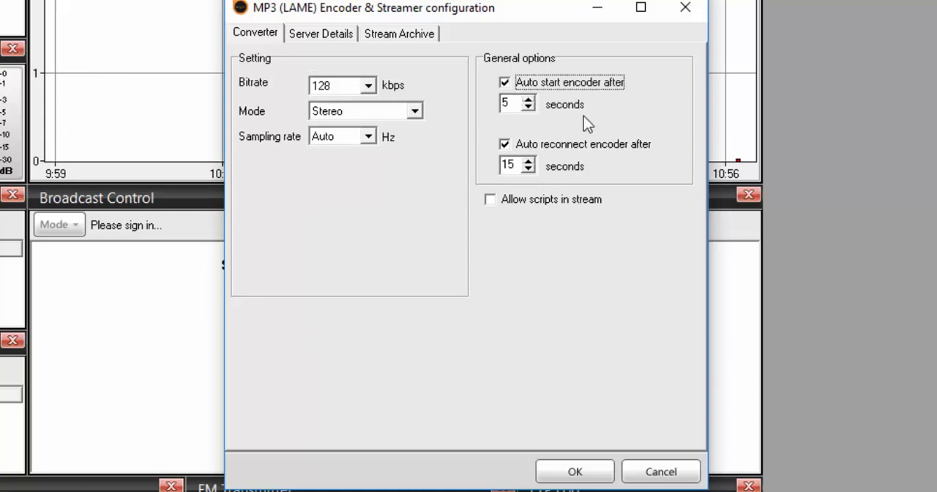
{"action": "mouse_move", "coordinate": [592, 130]}
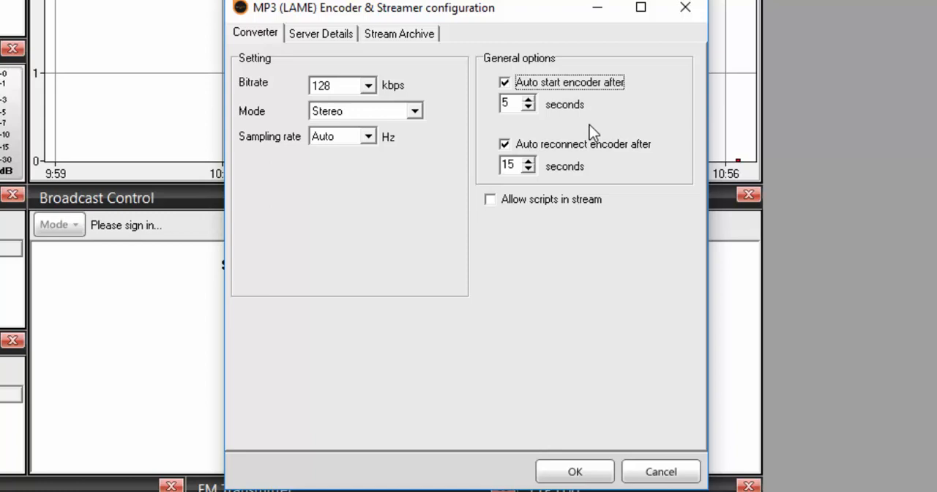
{"action": "mouse_move", "coordinate": [413, 66]}
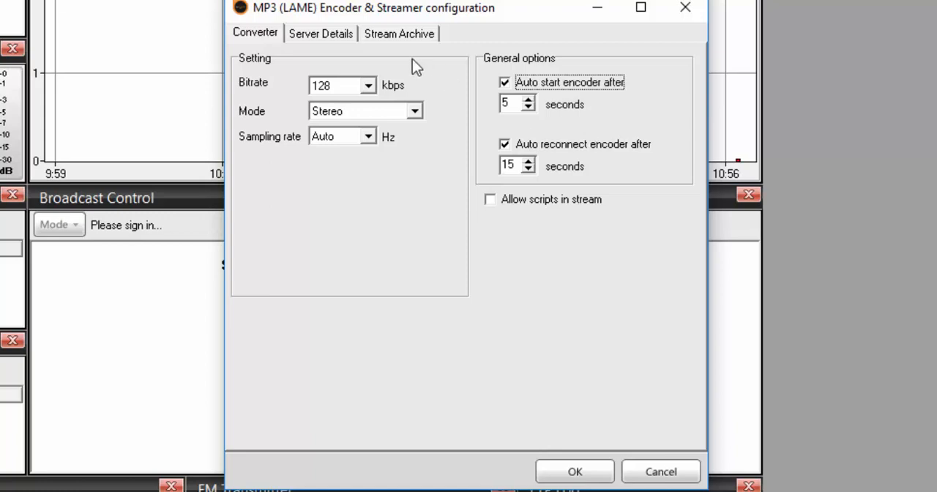
{"action": "mouse_move", "coordinate": [395, 66]}
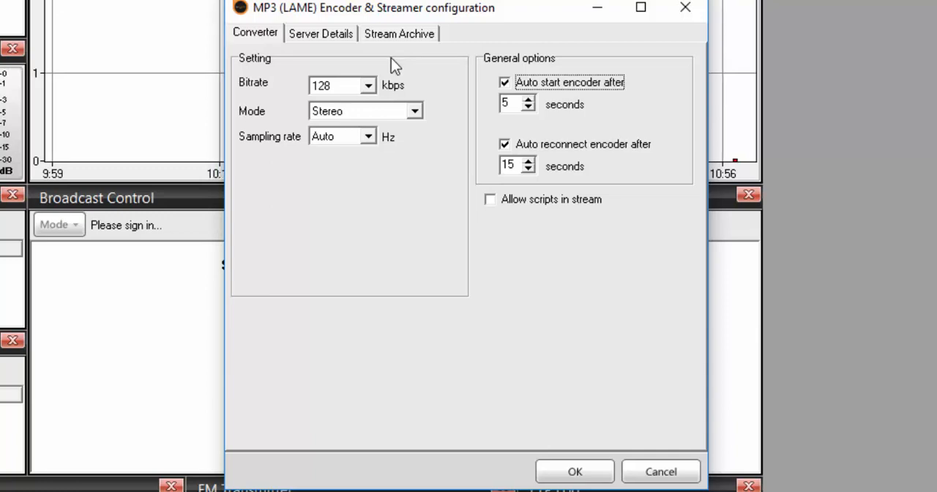
Enter ShoutCast v2 server lax-01.stream101.com, port 8115, login, and station name 'Stream101 Tutorial'
{"action": "left_click", "coordinate": [319, 33]}
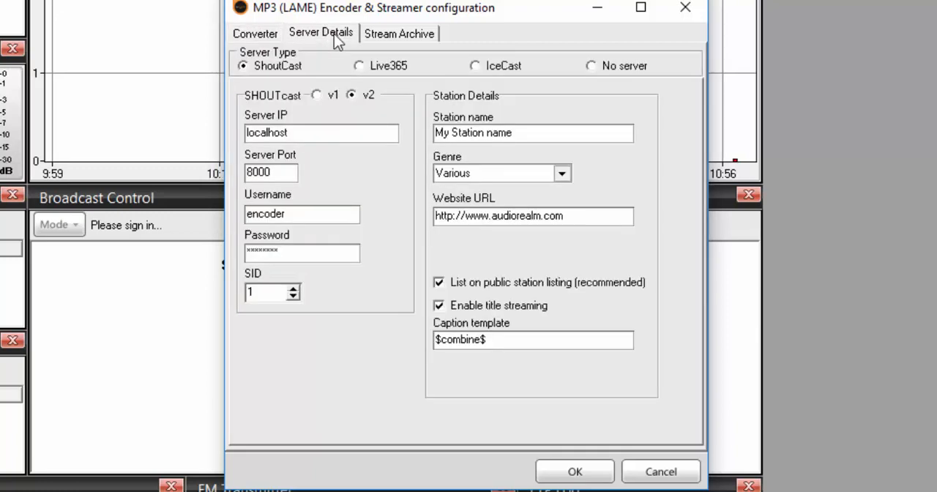
{"action": "mouse_move", "coordinate": [369, 311]}
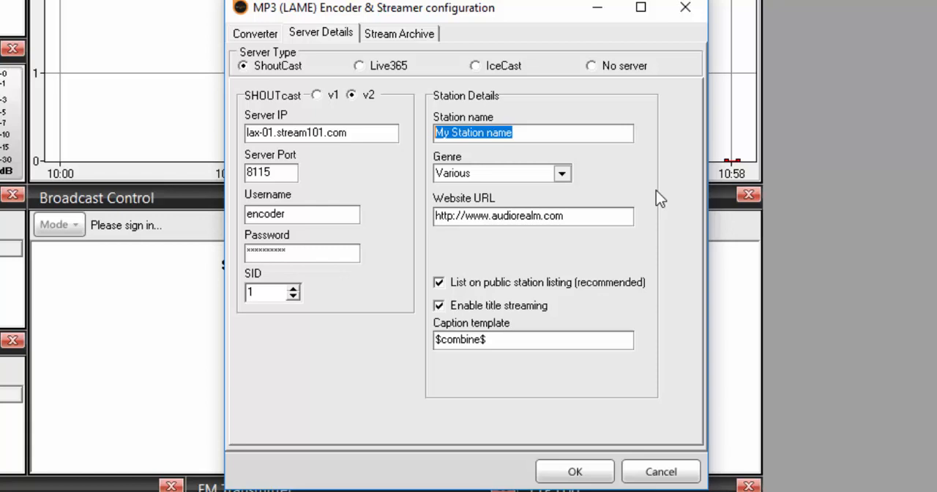
{"action": "type", "text": "Stream101 Tutorial"}
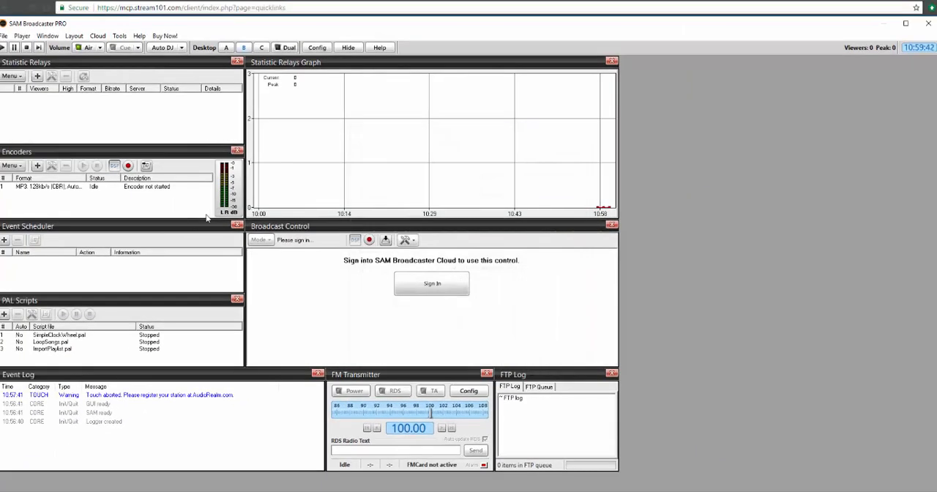
{"action": "mouse_move", "coordinate": [150, 199]}
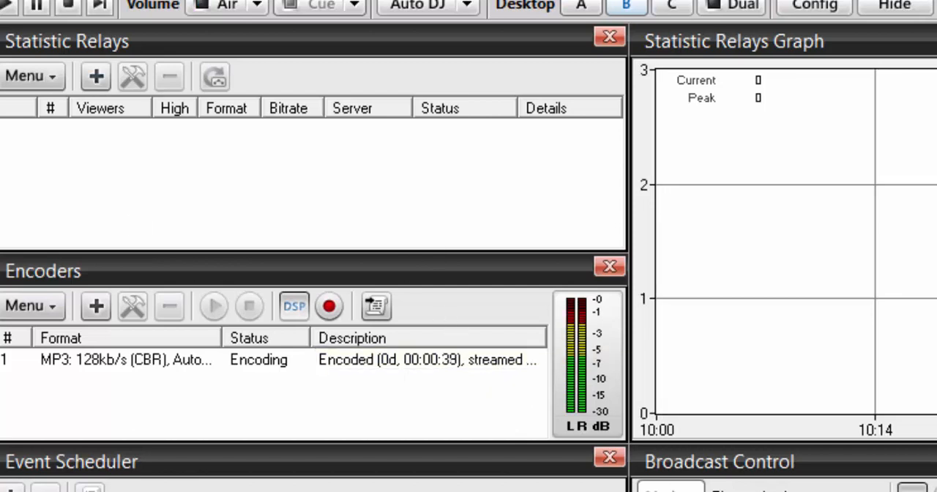
Confirm the encoder settings and start the MP3 128 kbps encoder streaming
{"action": "left_click", "coordinate": [579, 6]}
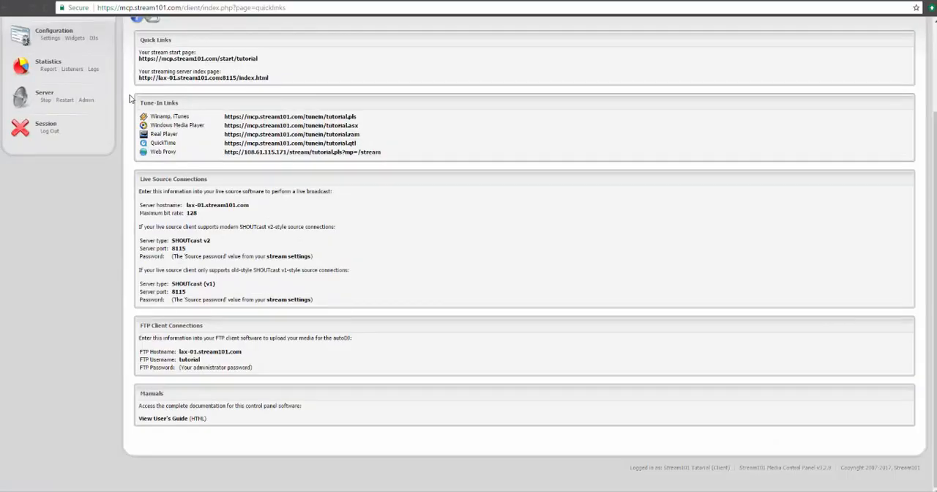
View the Account Overview now listing a recently played track from the live stream
{"action": "left_click", "coordinate": [49, 117]}
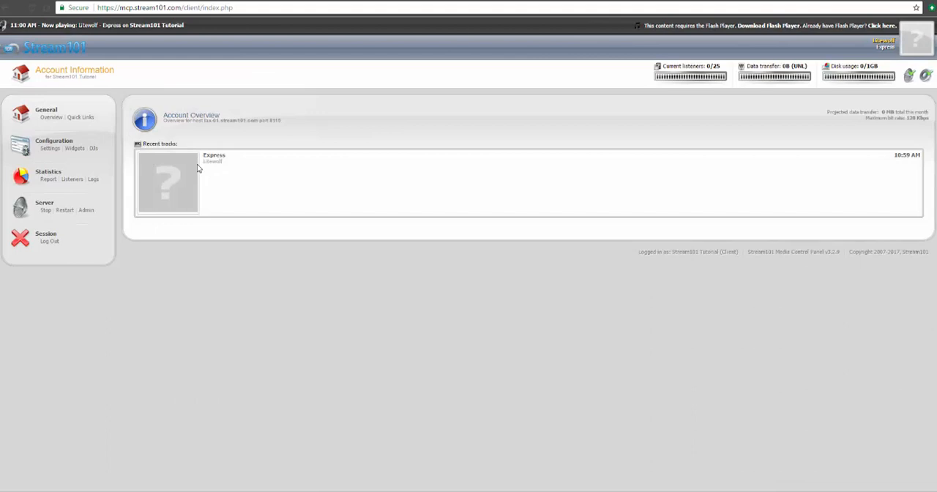
{"action": "mouse_move", "coordinate": [214, 143]}
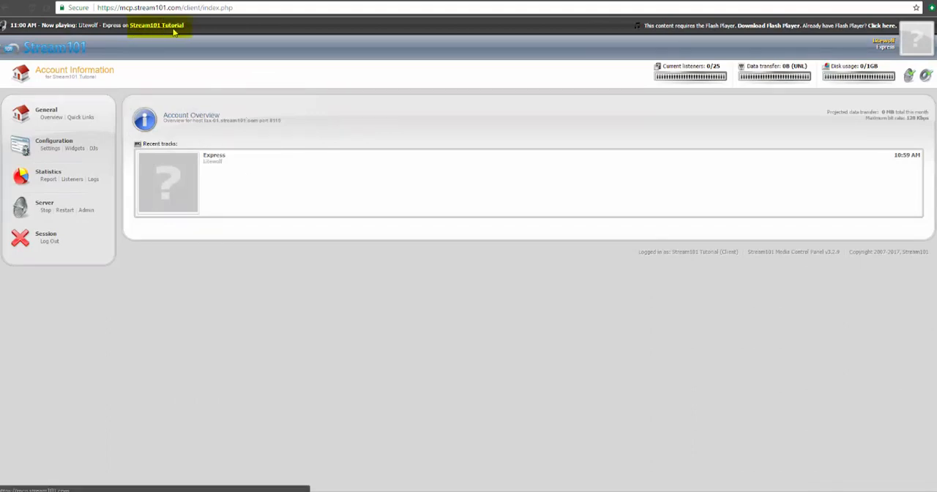
{"action": "mouse_move", "coordinate": [173, 135]}
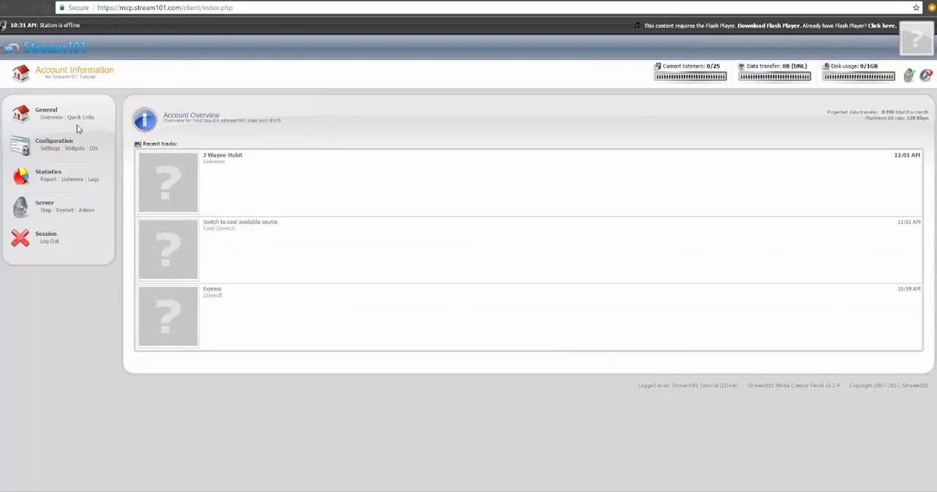
Return to Quick Links with the stream addresses and live source details
{"action": "left_click", "coordinate": [81, 117]}
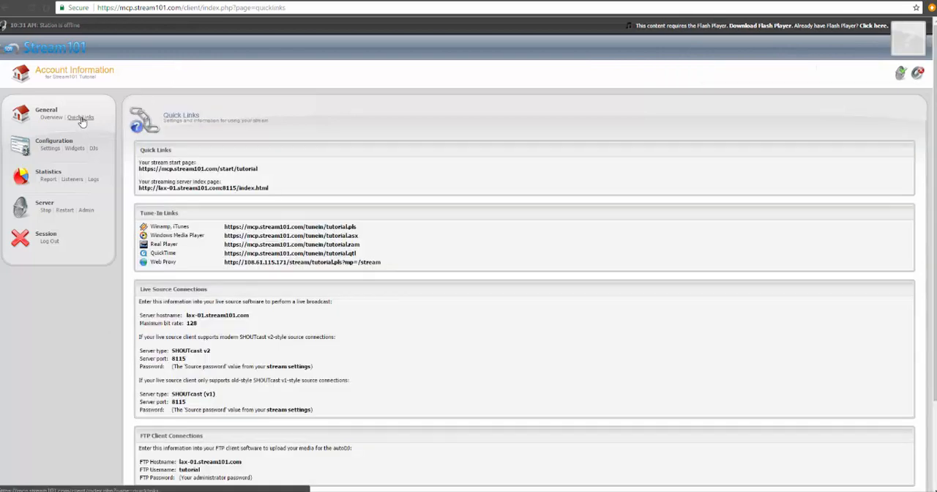
{"action": "mouse_move", "coordinate": [167, 255]}
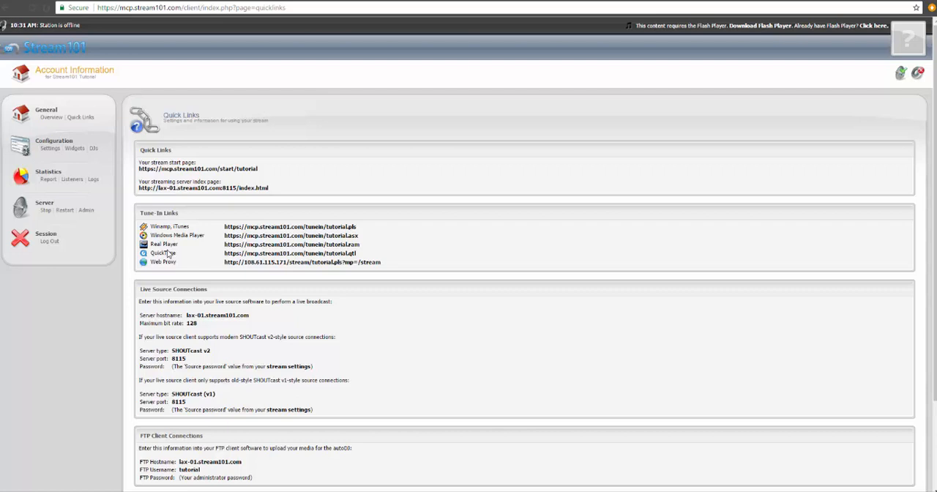
{"action": "mouse_move", "coordinate": [249, 299]}
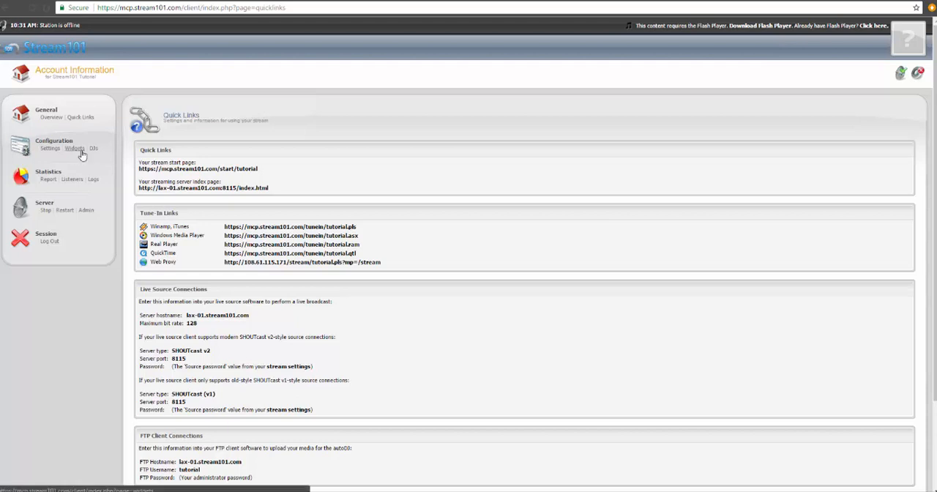
{"action": "mouse_move", "coordinate": [74, 149]}
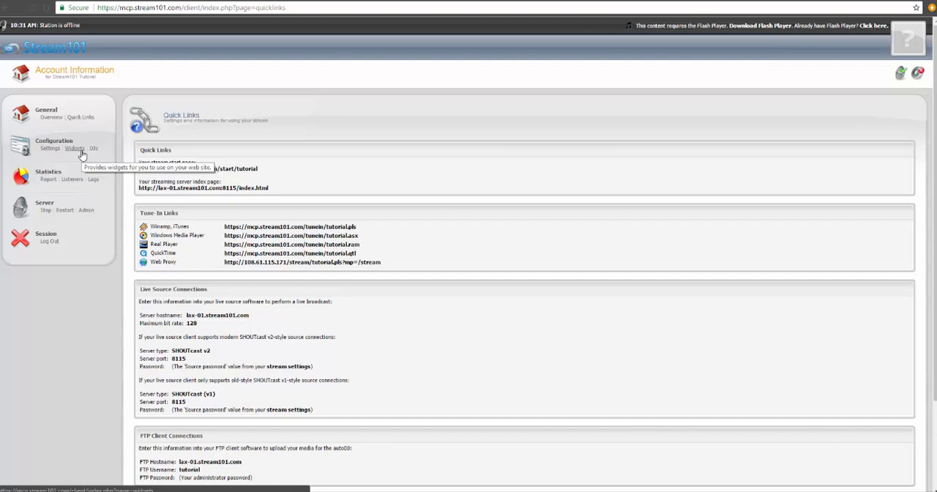
View the Widgets page's popup player and stream status summary embed codes
{"action": "left_click", "coordinate": [74, 148]}
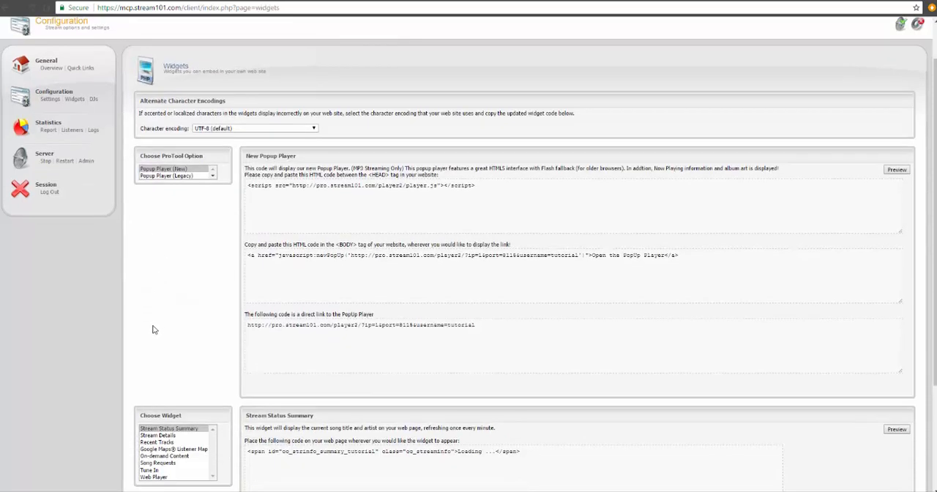
{"action": "mouse_move", "coordinate": [155, 183]}
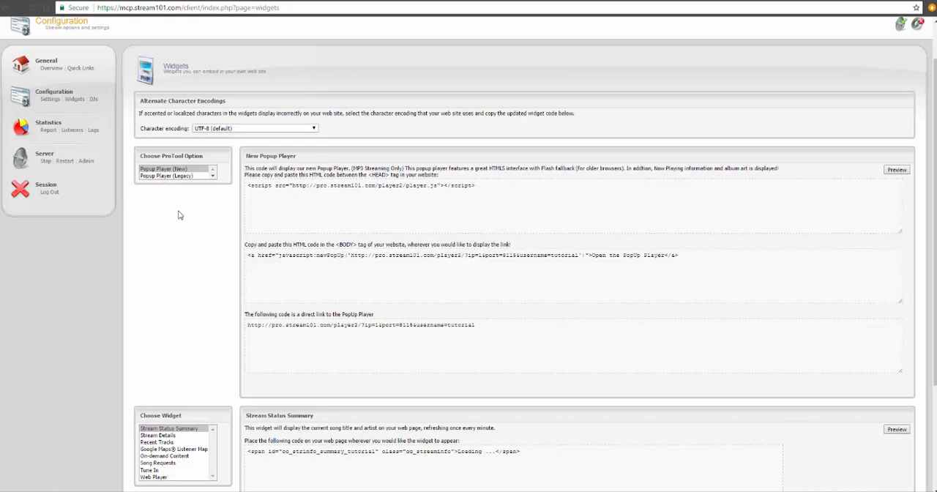
{"action": "mouse_move", "coordinate": [228, 344]}
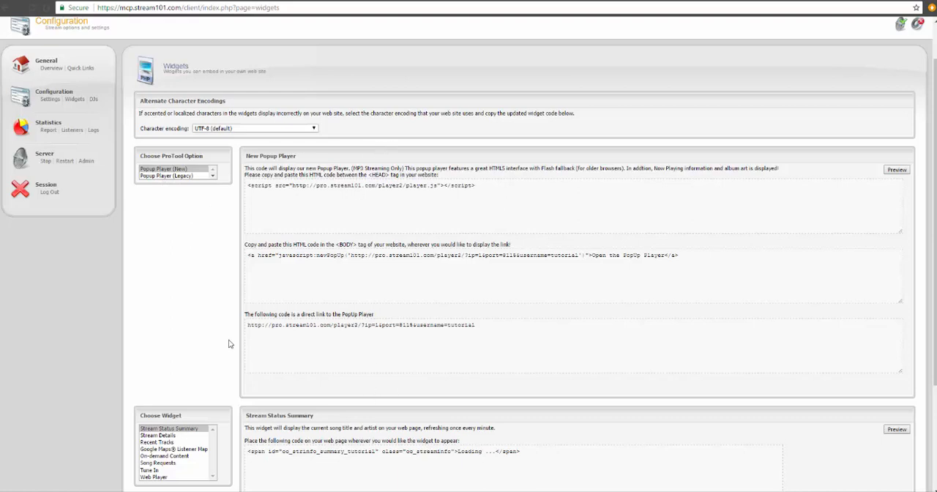
{"action": "scroll", "scroll_direction": "down", "scroll_amount": 3}
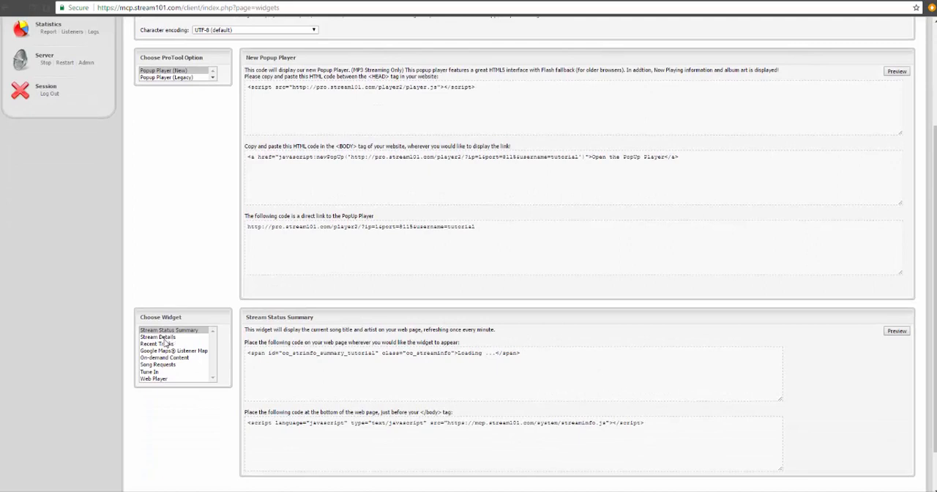
{"action": "scroll", "scroll_direction": "down", "scroll_amount": 3}
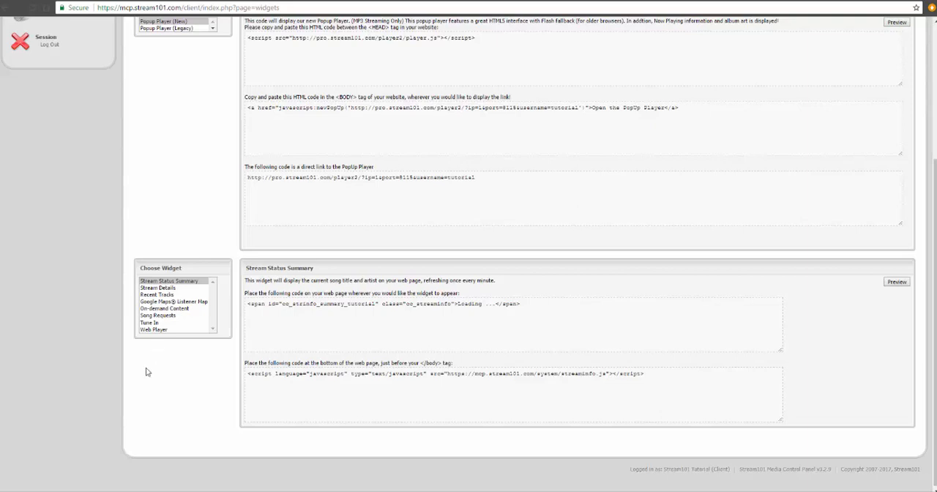
{"action": "mouse_move", "coordinate": [141, 386]}
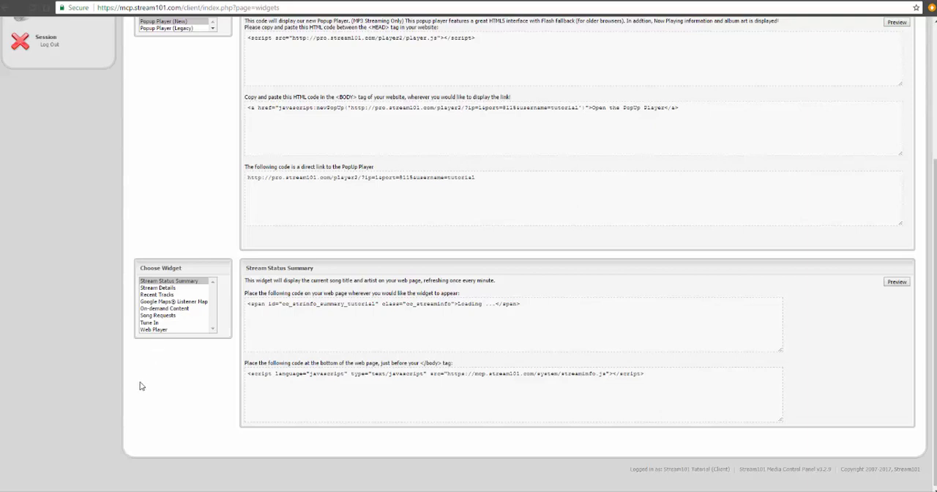